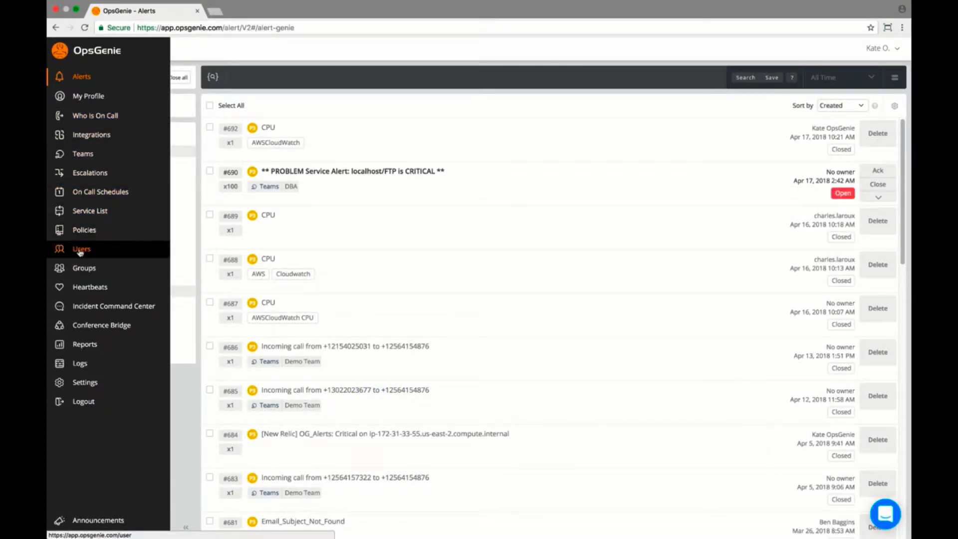
click(81, 248)
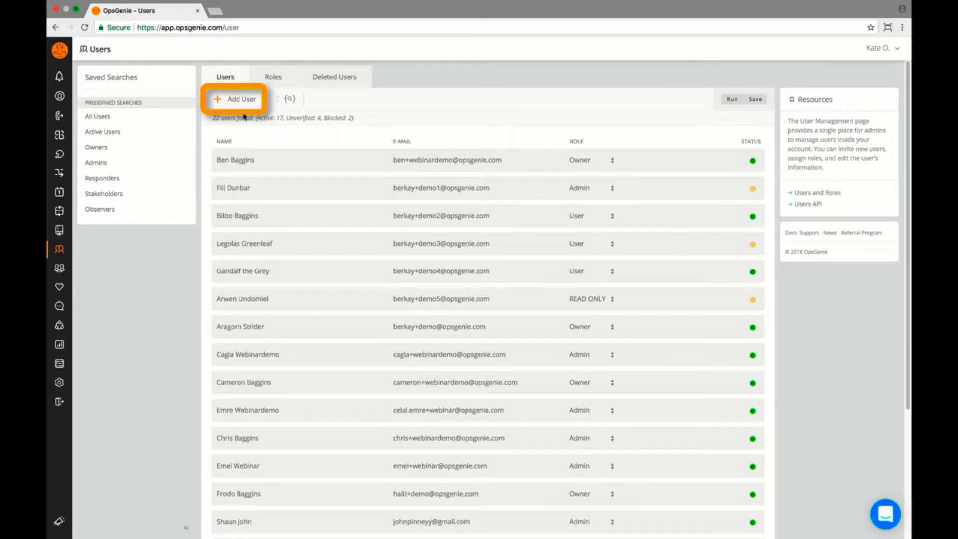
click(236, 99)
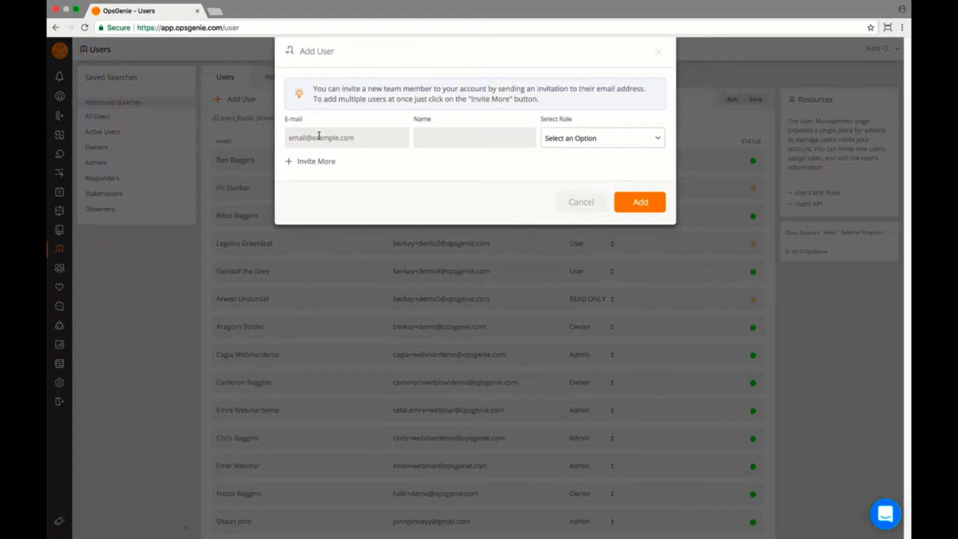
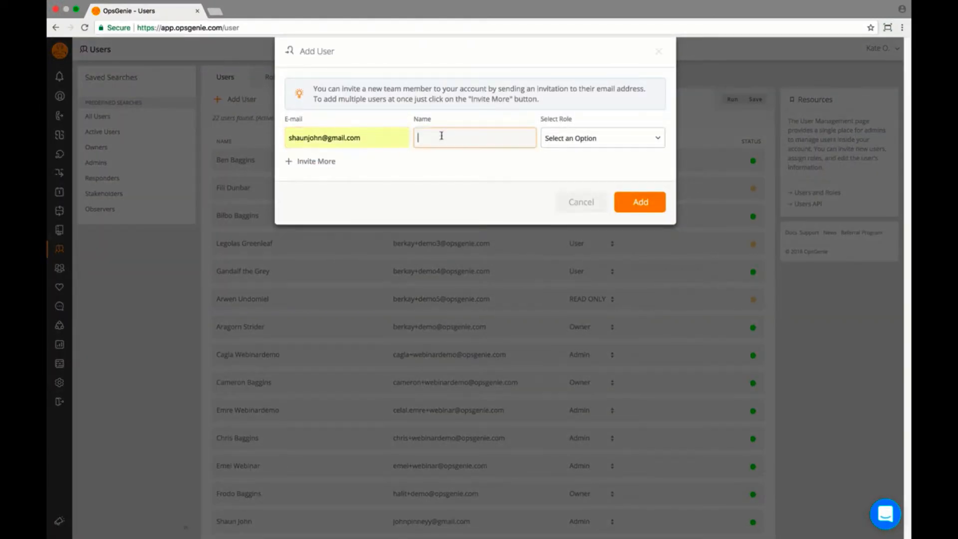
click(601, 137)
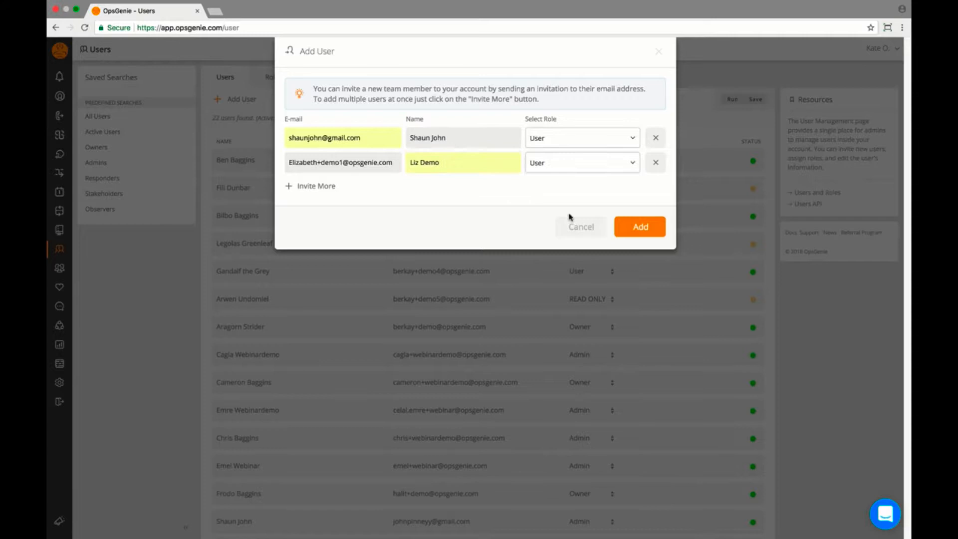
click(639, 226)
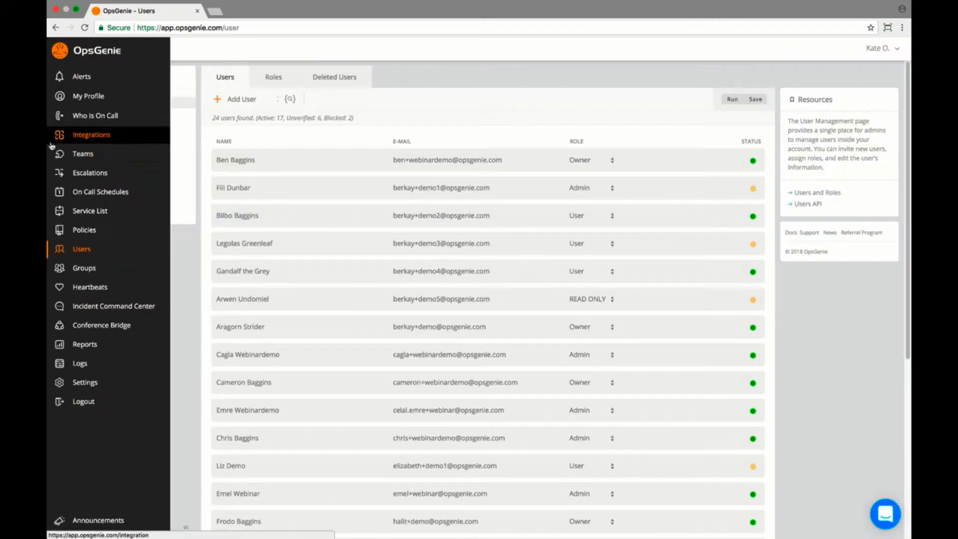
Create the DevOps Team with description 'West Coast DevOps Team'
click(82, 154)
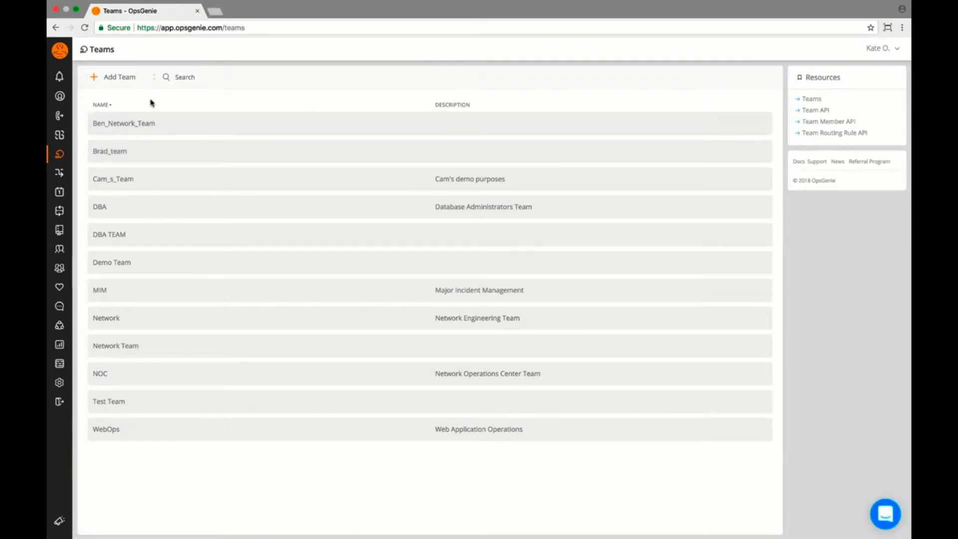
click(119, 77)
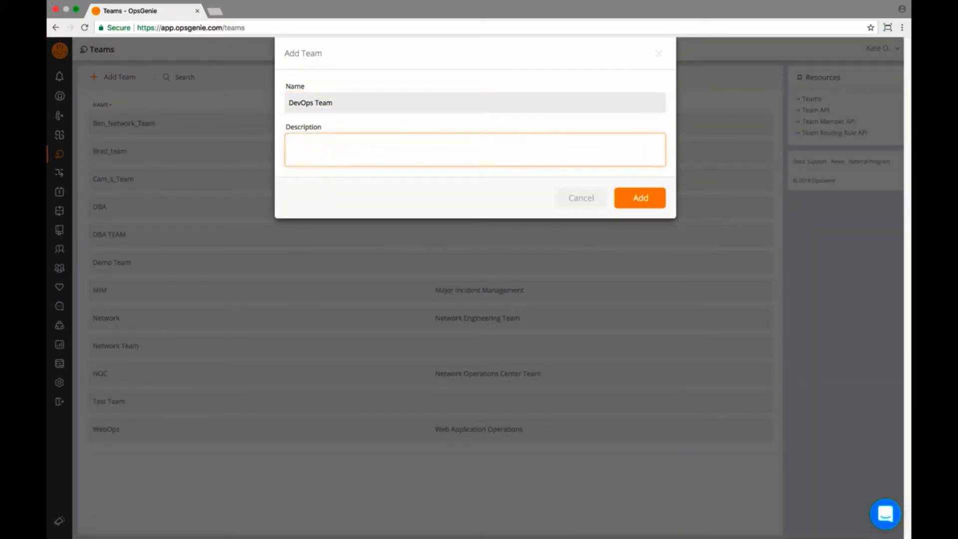
text(West Coast DevOps Team)
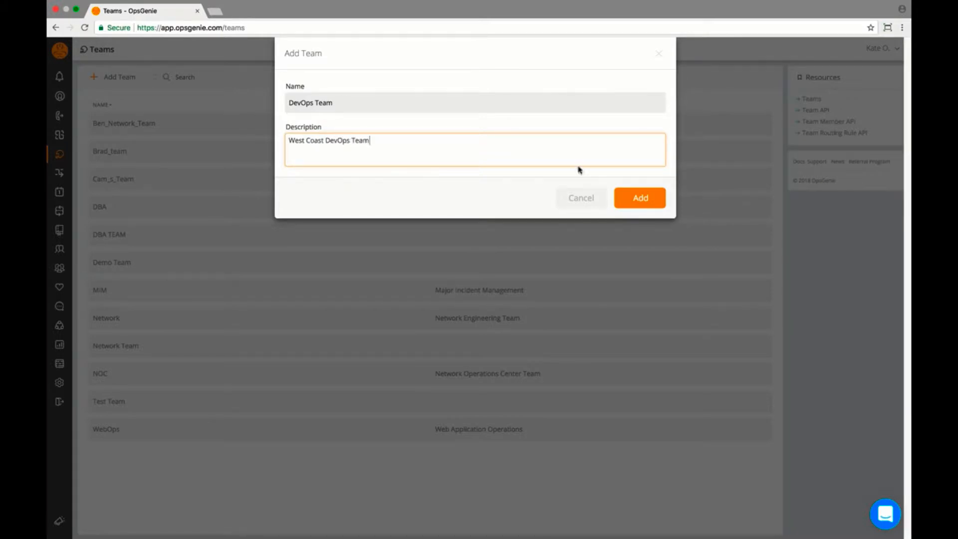
click(638, 197)
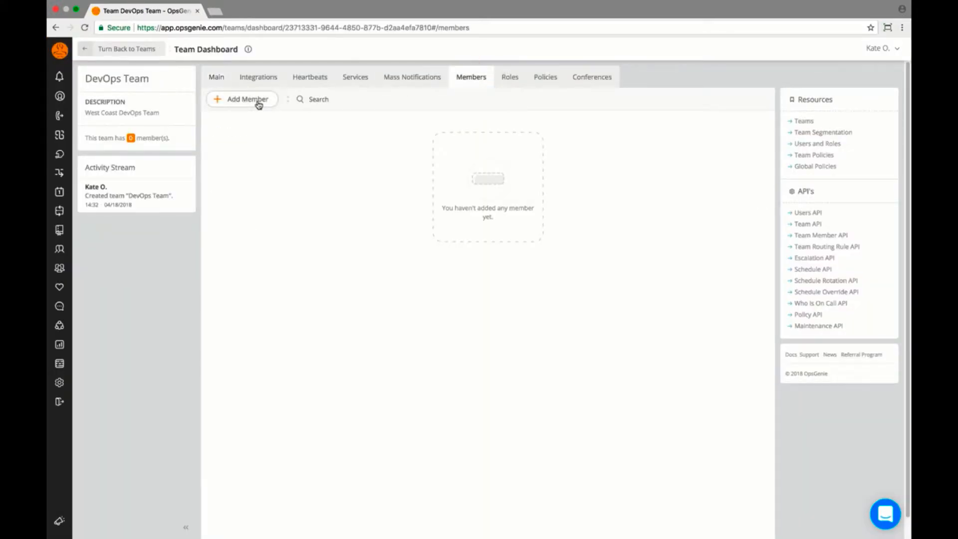
click(241, 99)
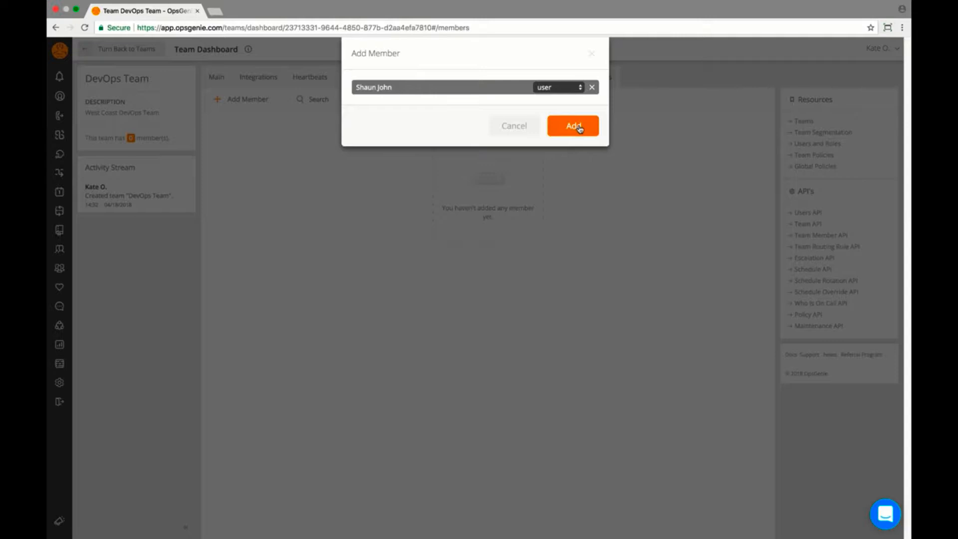
click(573, 126)
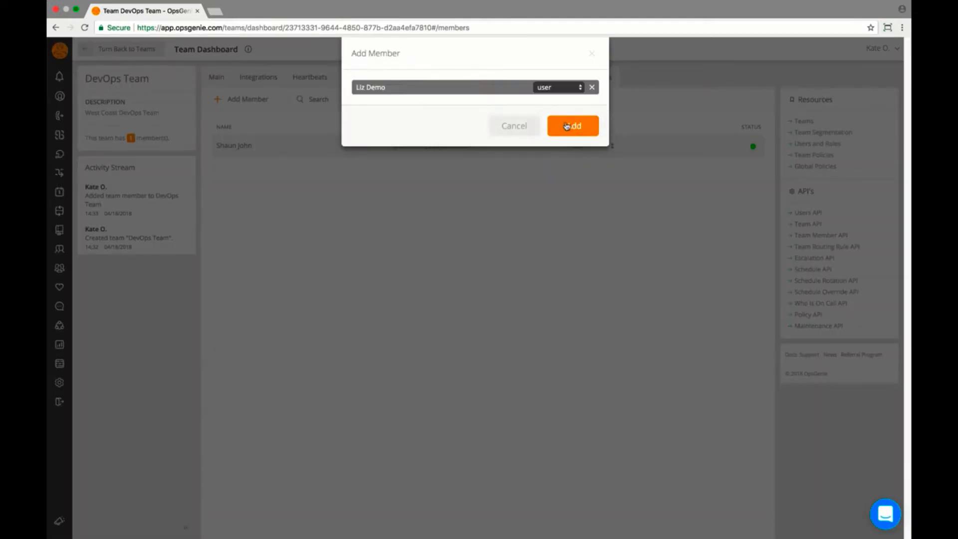
click(571, 126)
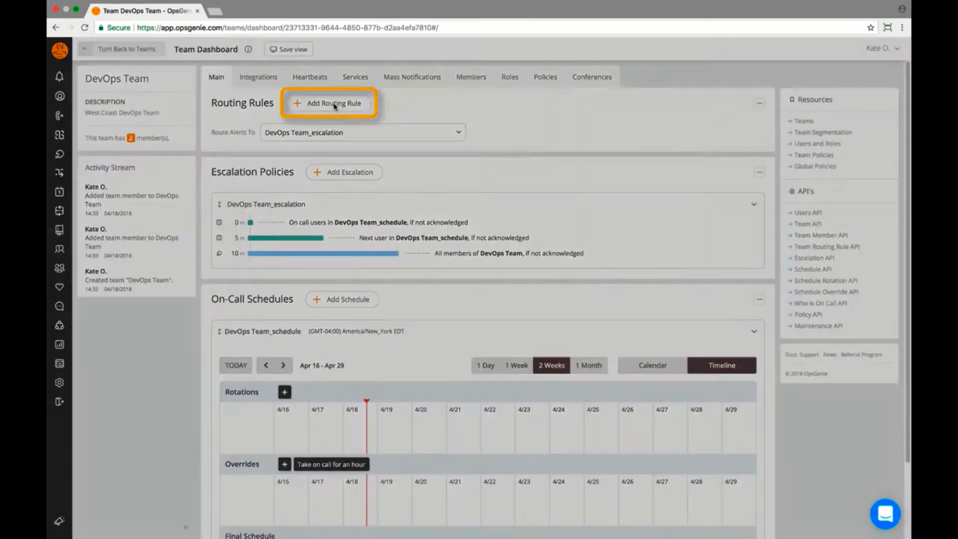
Start 'Routing Rule' (+P2) matching alerts whose Priority is greater than P2-High
click(328, 103)
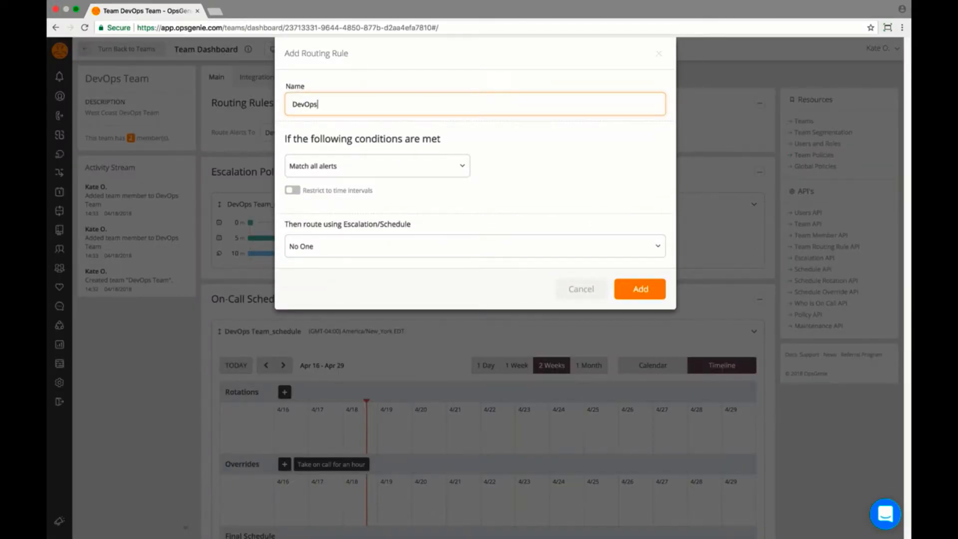
text(Routing Rule)
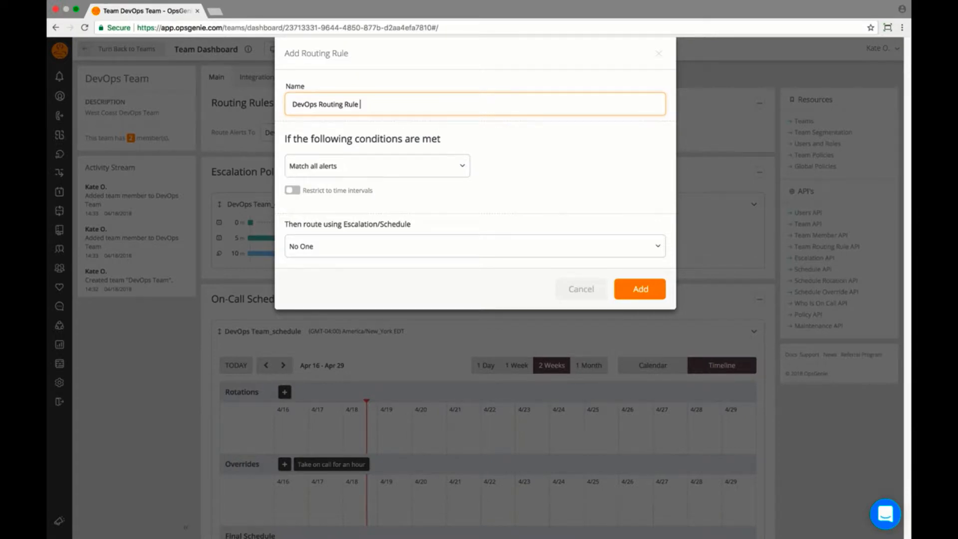
text(+P2)
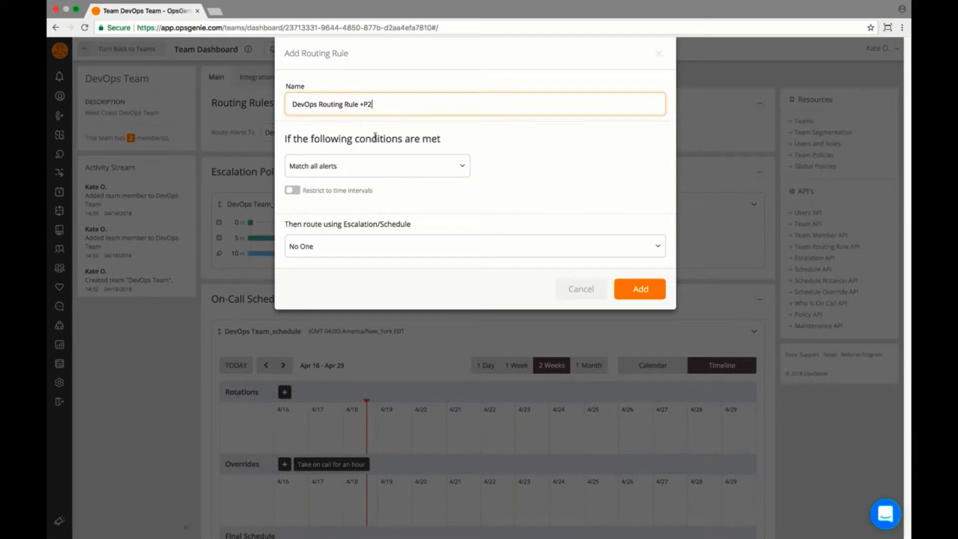
click(377, 166)
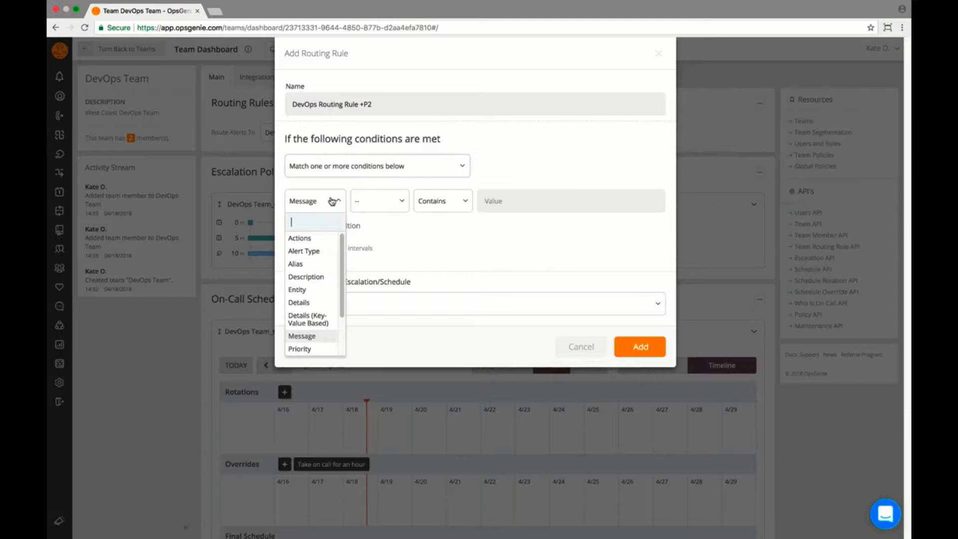
click(299, 348)
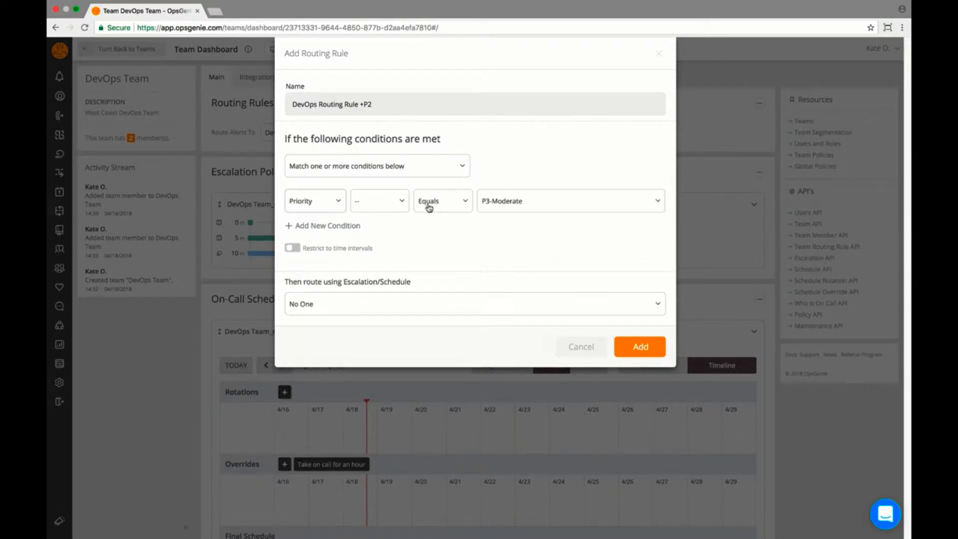
click(568, 201)
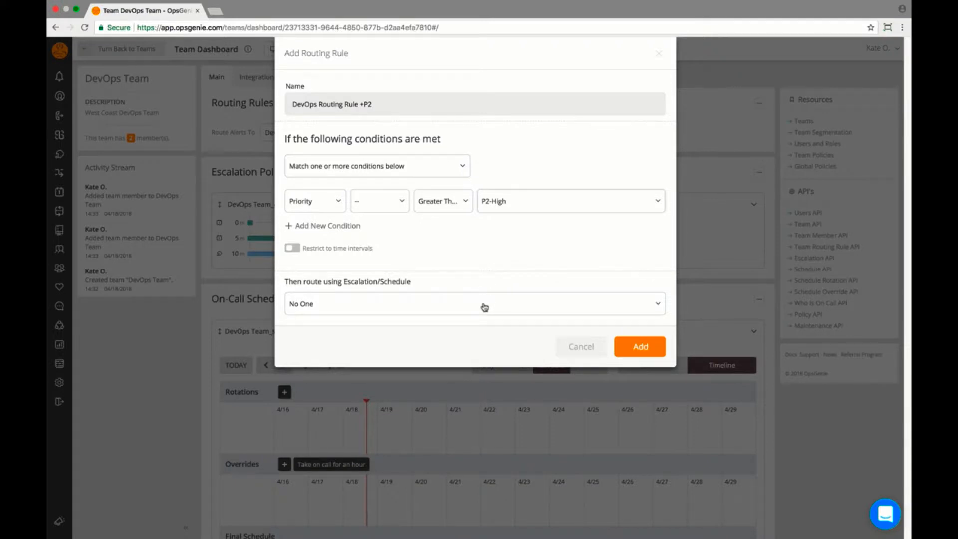
Route matching alerts to DevOps Team_schedule and save the routing rule
click(474, 304)
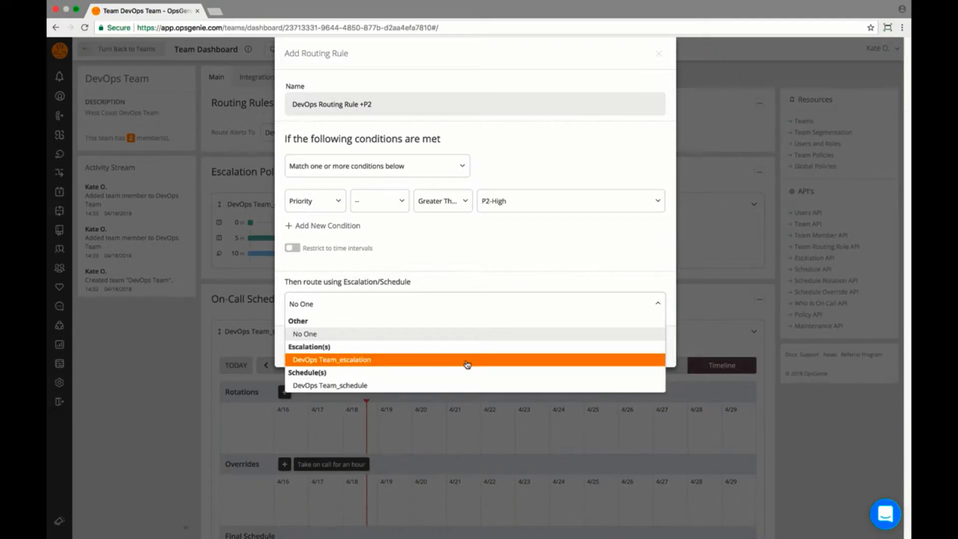
click(330, 385)
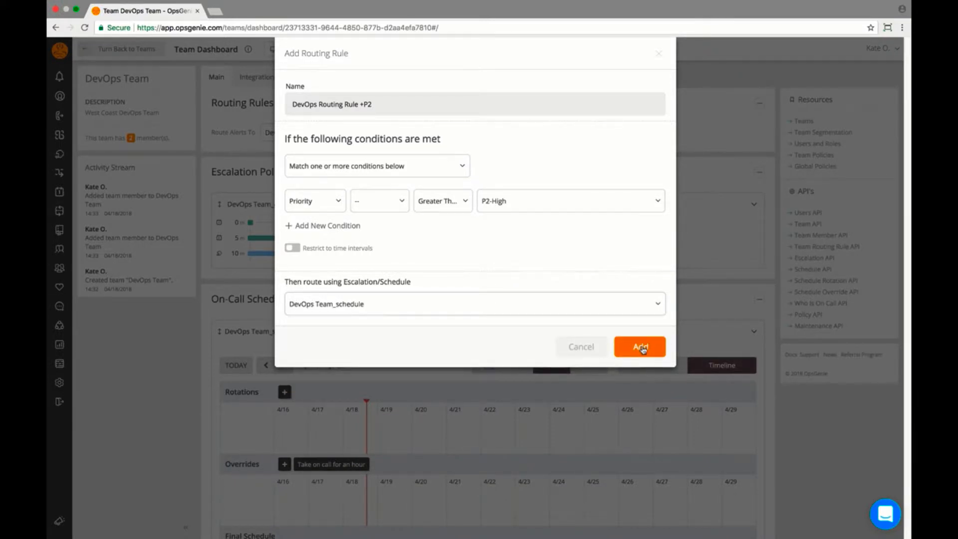
click(640, 346)
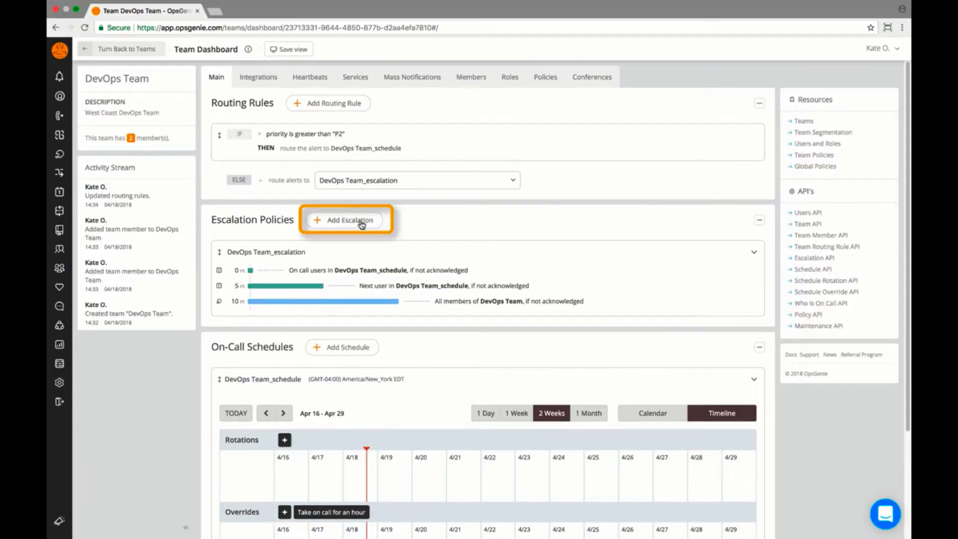
click(346, 219)
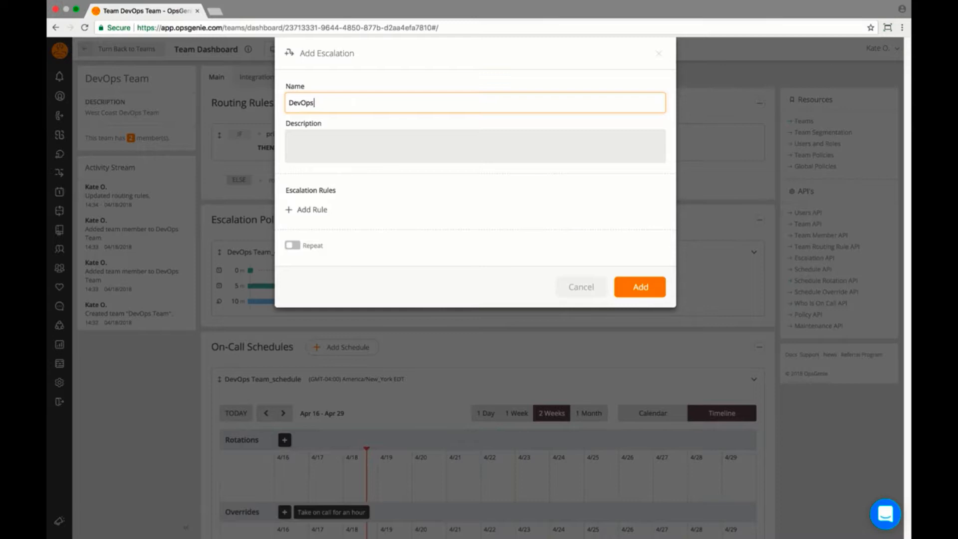
text(Team Escalation P1 Alerts)
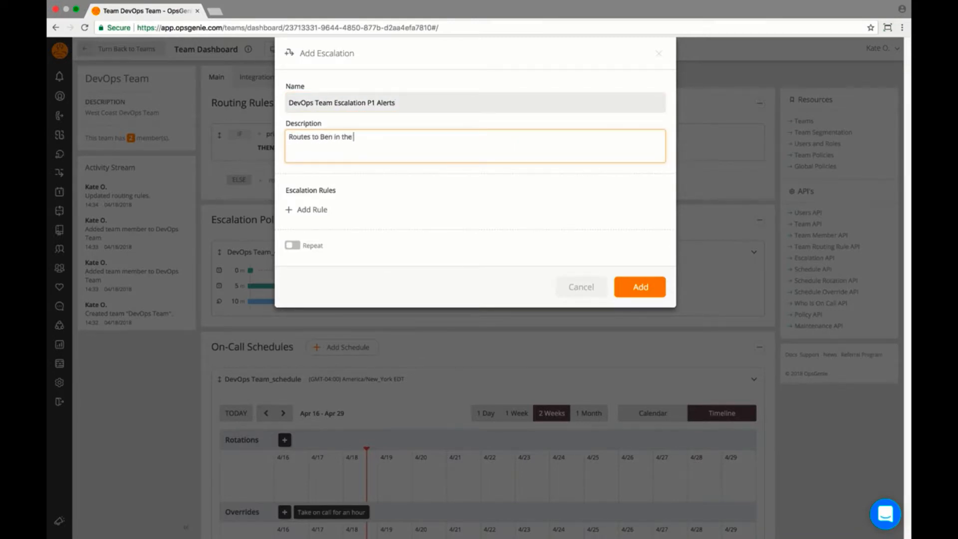
click(311, 209)
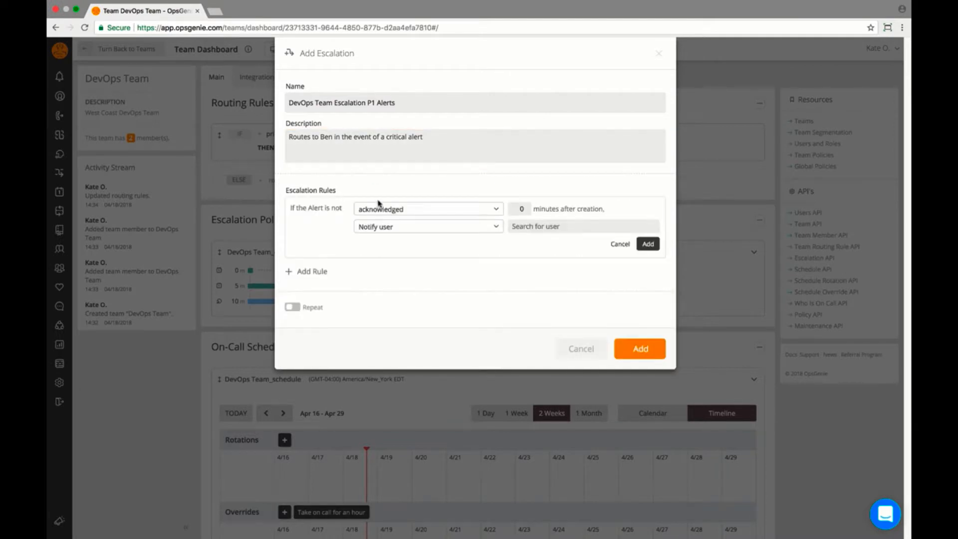
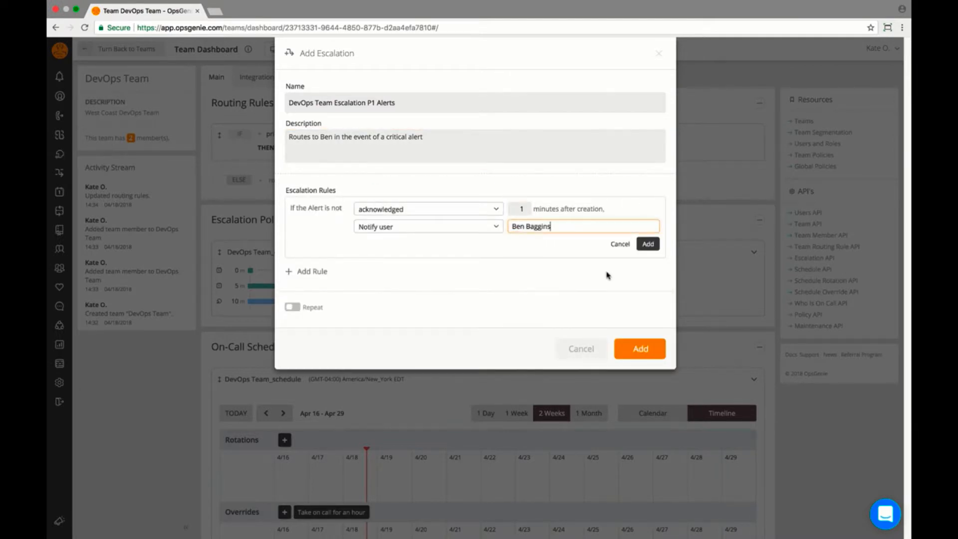
click(639, 348)
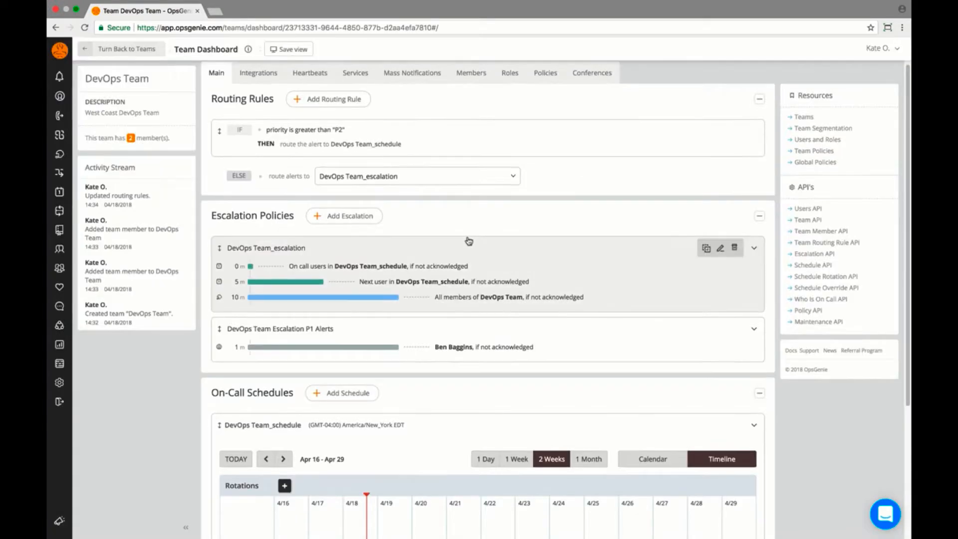
scroll(down, 3)
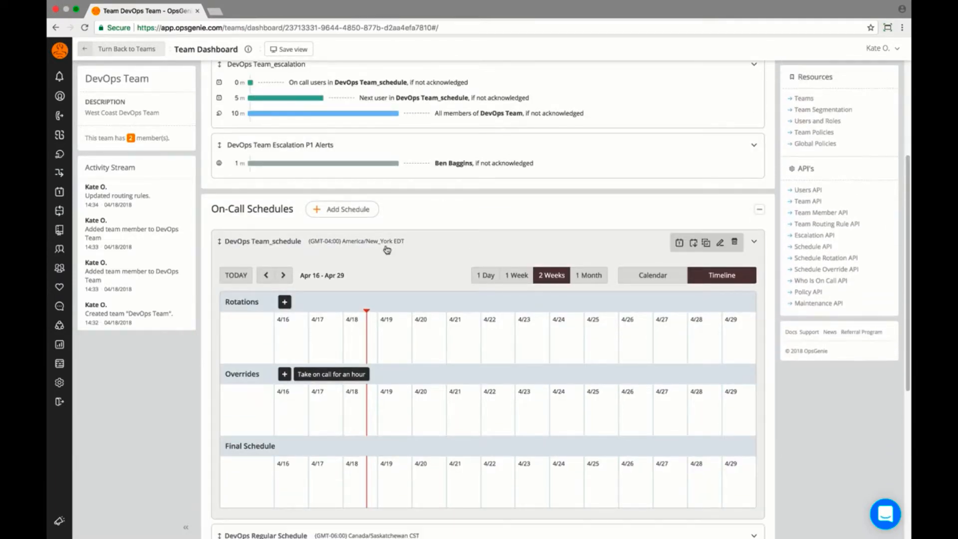
Add rotation 'Rot 1' with Shaun, Liz and Kate on custom 24-hour shifts
click(285, 301)
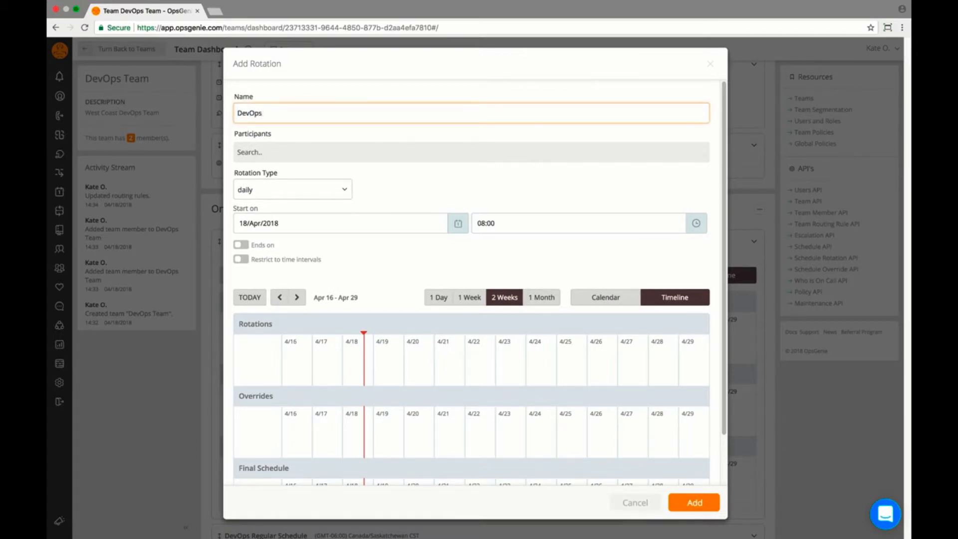
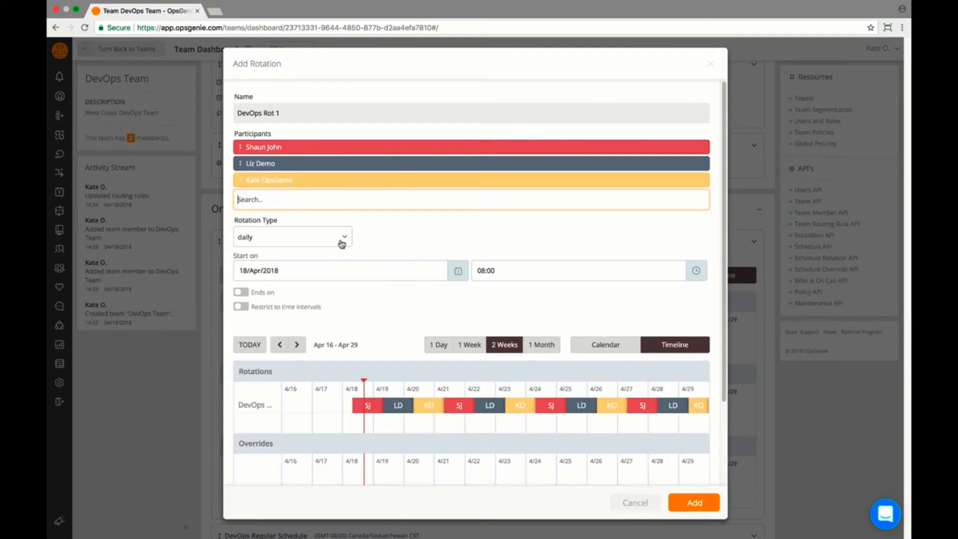
click(292, 238)
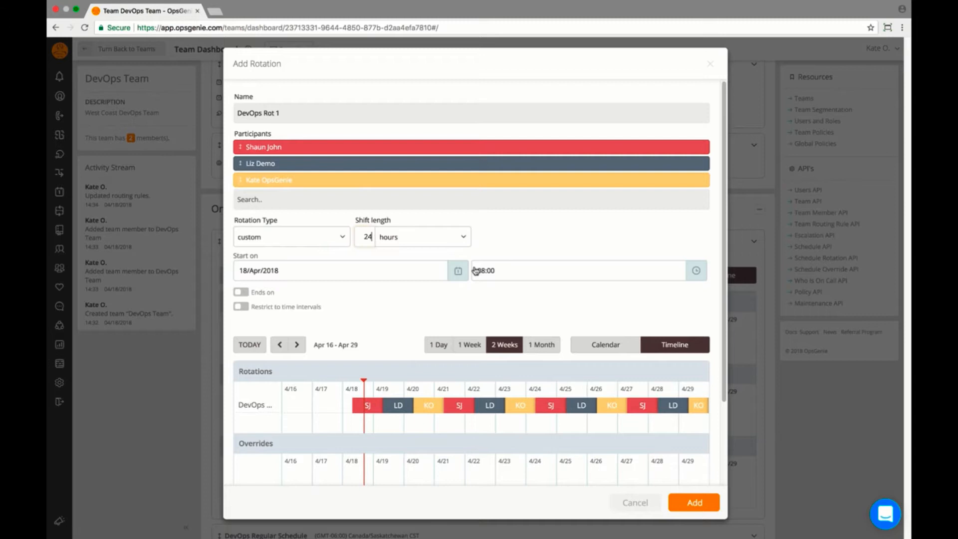
scroll(down, 3)
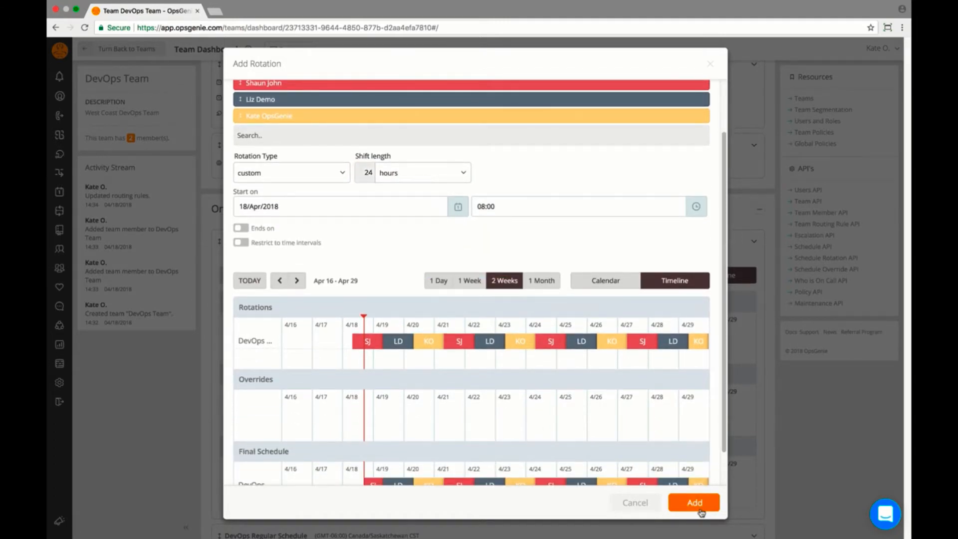
click(693, 502)
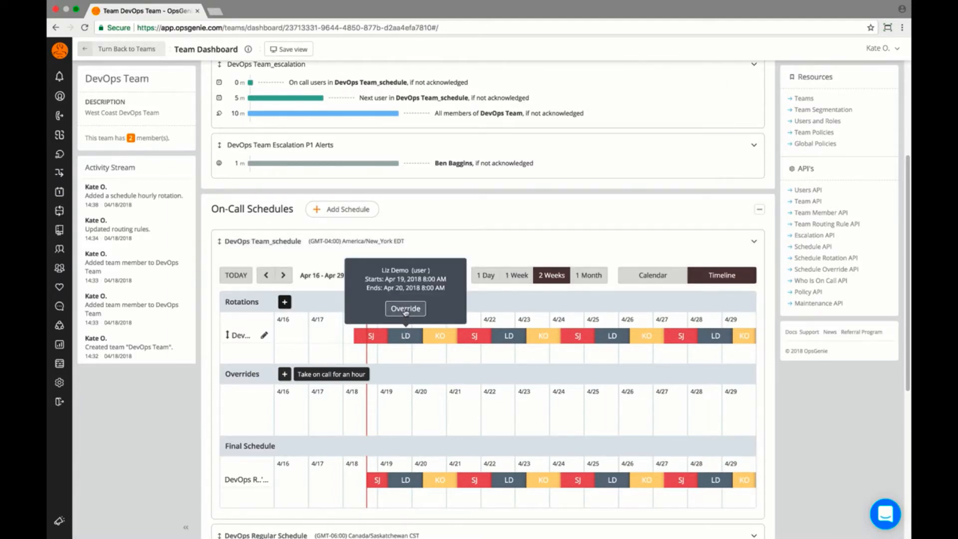
Override the 19–20 April shift of DevOps Rot 1 with Kate OpsGenie
click(405, 308)
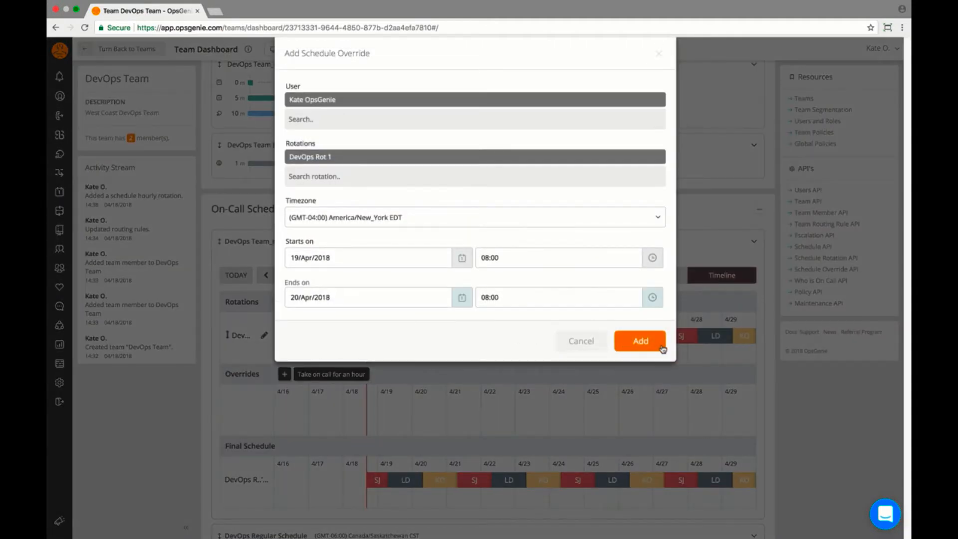
click(639, 342)
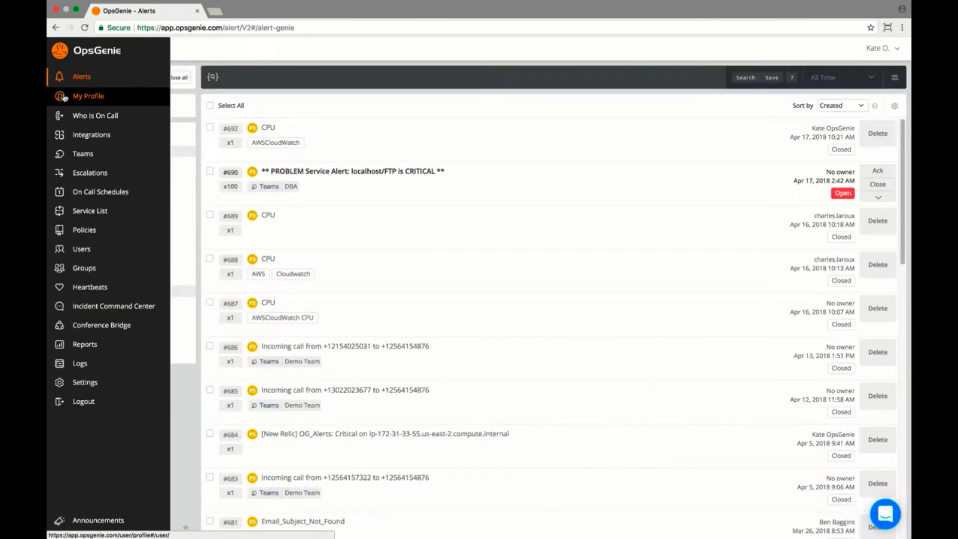
Go to My Profile's Notification settings and scroll to Notification Rules
click(88, 96)
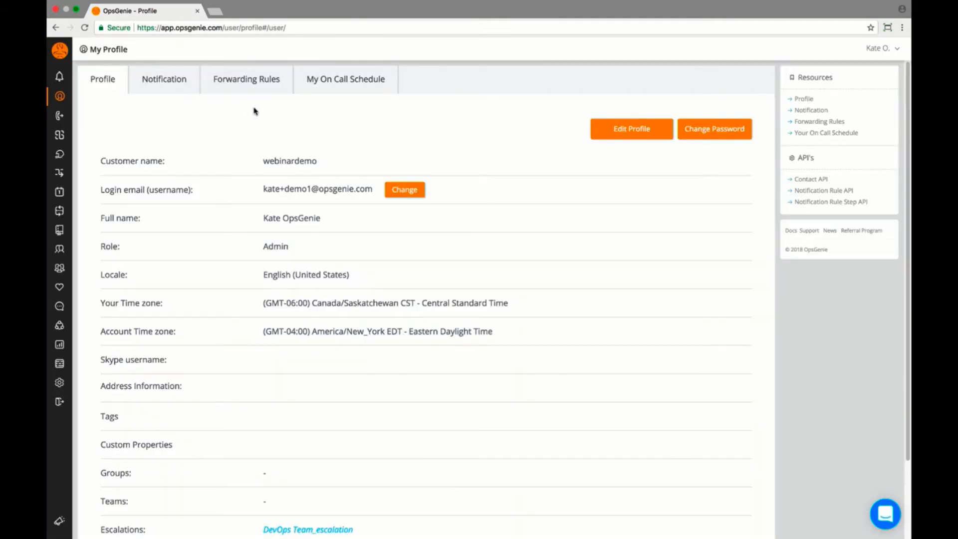
click(163, 78)
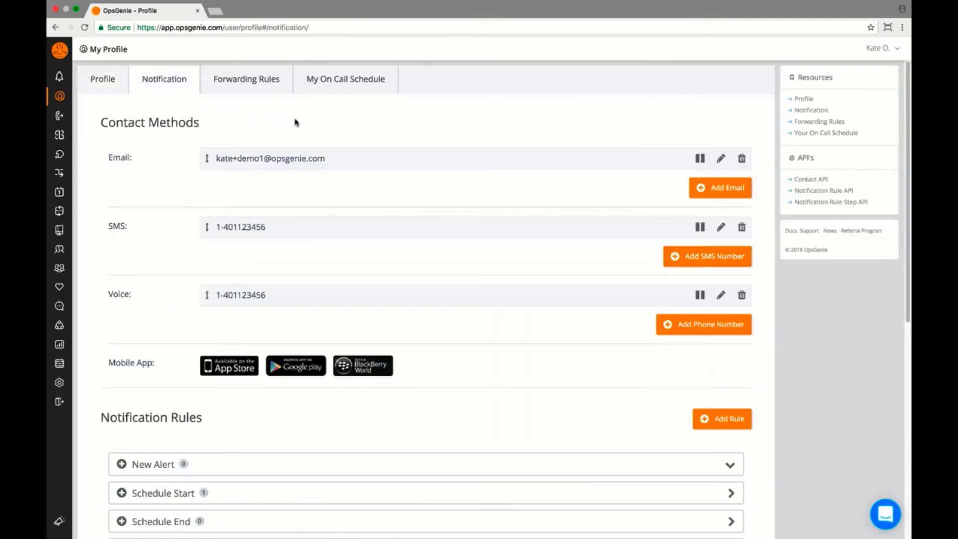
scroll(down, 3)
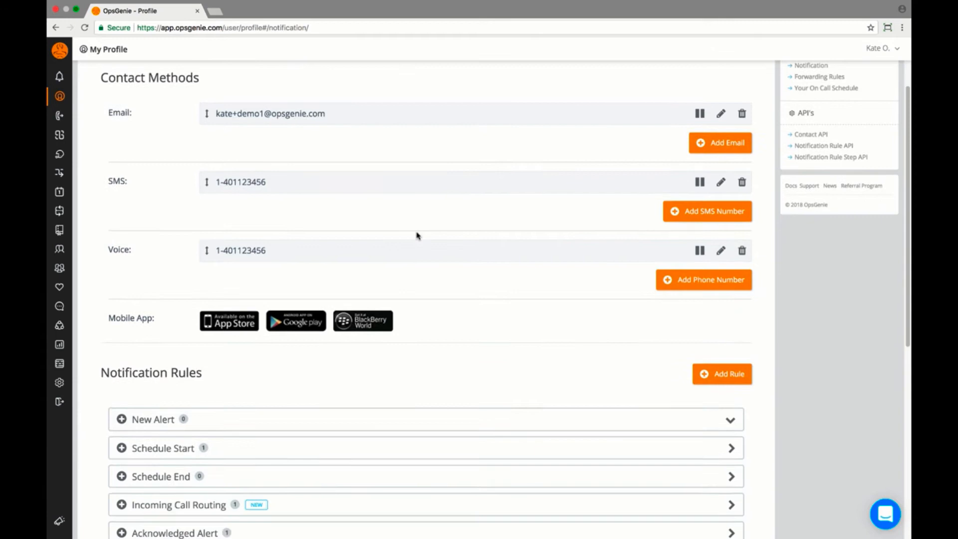
scroll(down, 3)
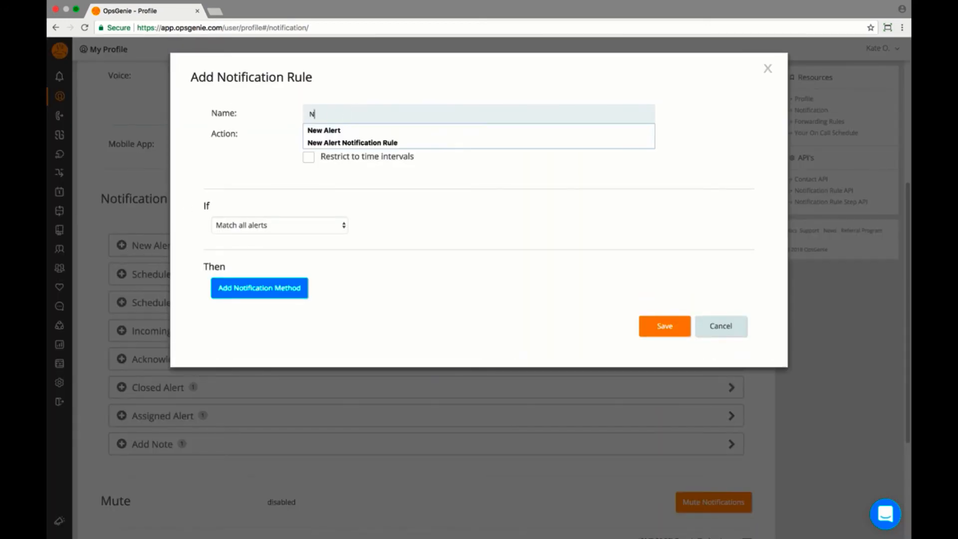
Save 'New Alert Notification Rule': SMS at 0, voice at 10, email at 15 minutes
click(352, 143)
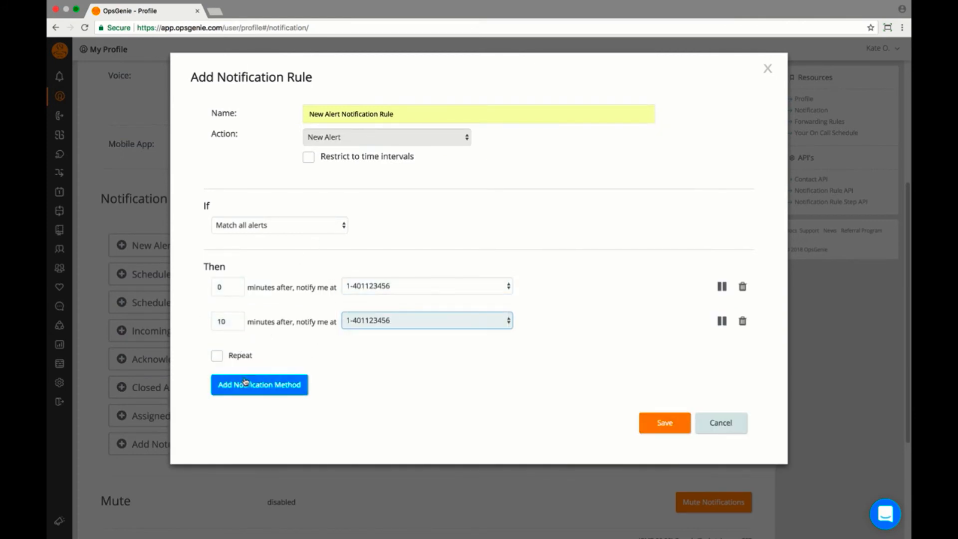
click(259, 384)
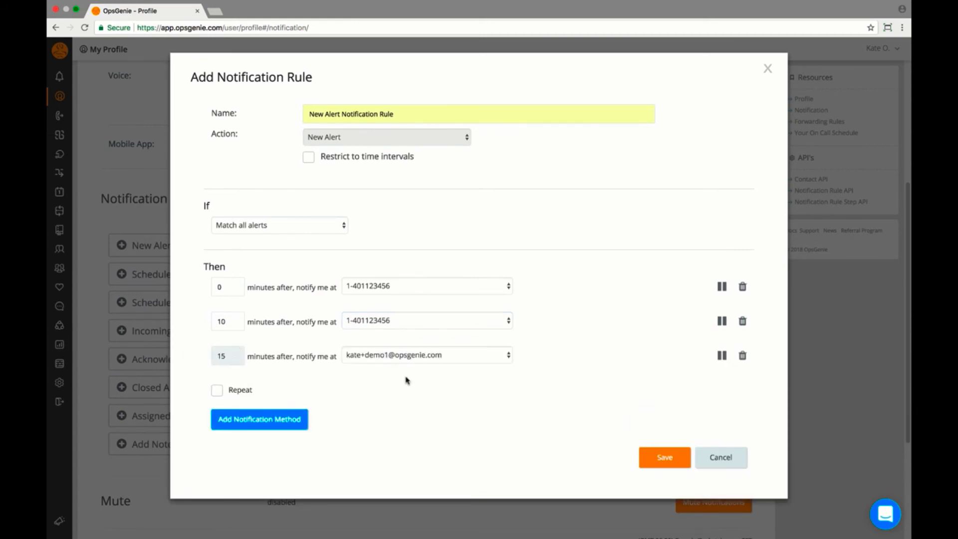
mouse_move(686, 439)
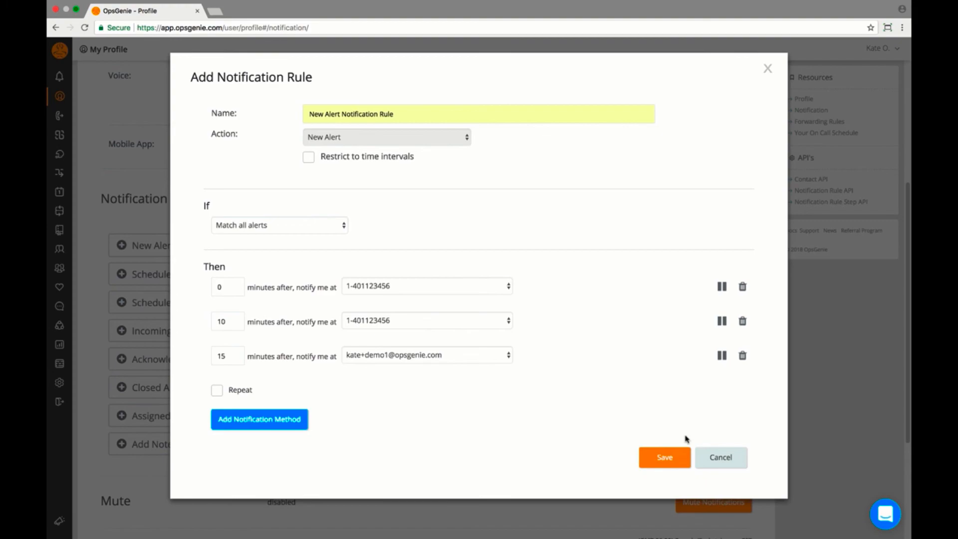
click(664, 457)
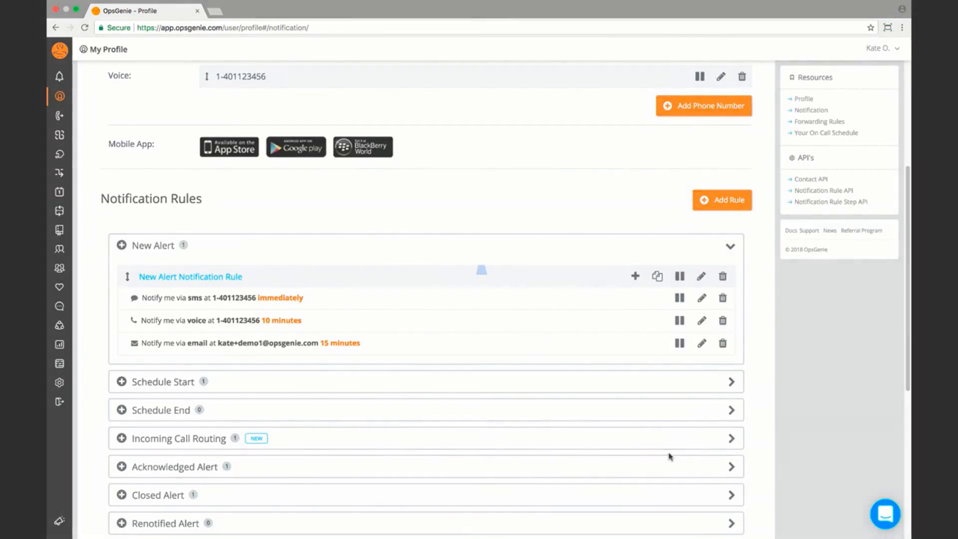